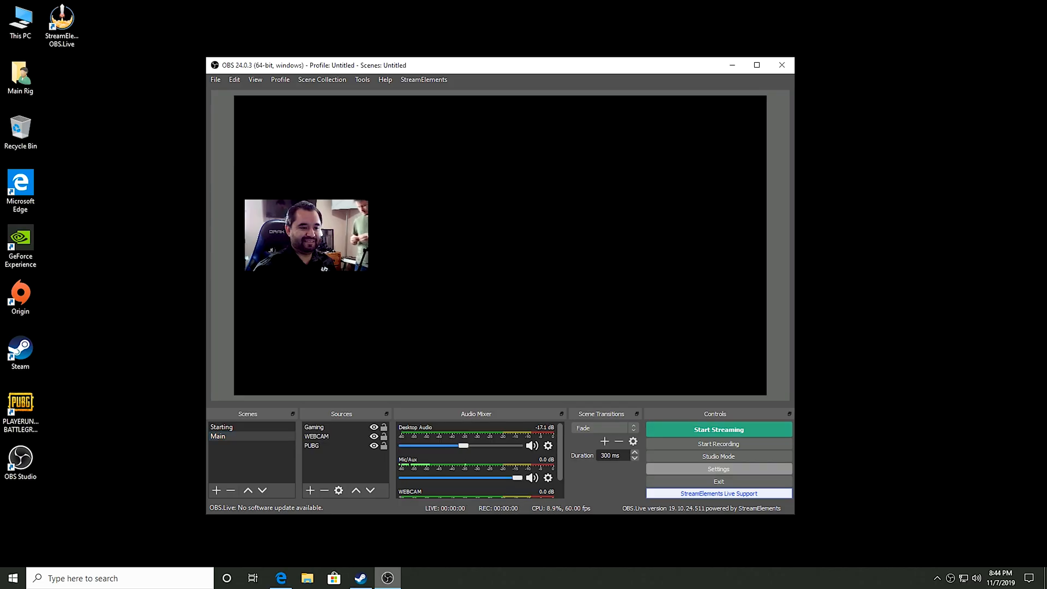
Step: Show the main PC's Settings briefly, then reach the Tools menu with NDI Output settings
click(718, 469)
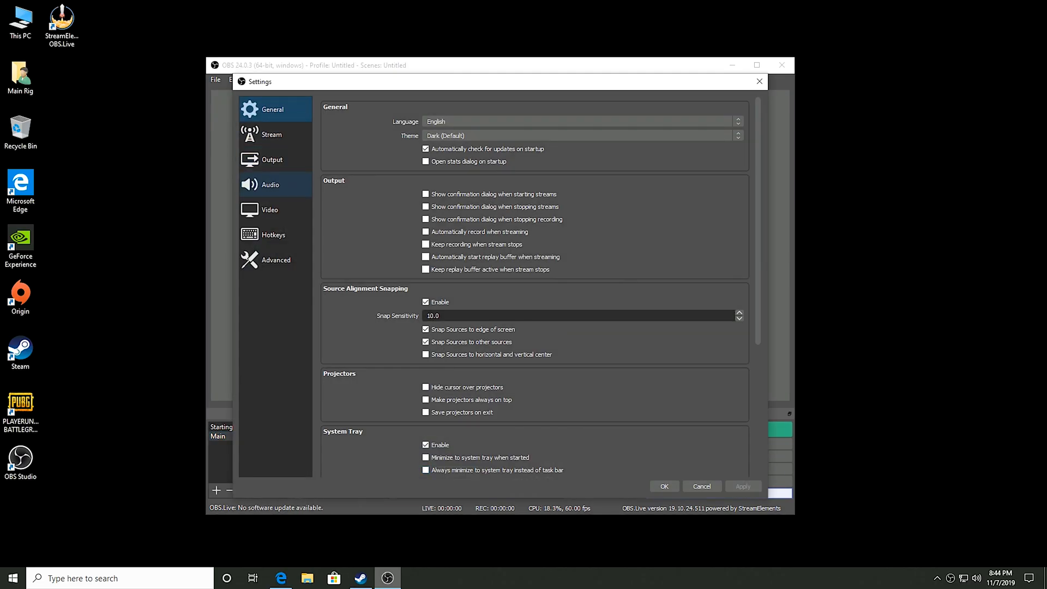
click(270, 210)
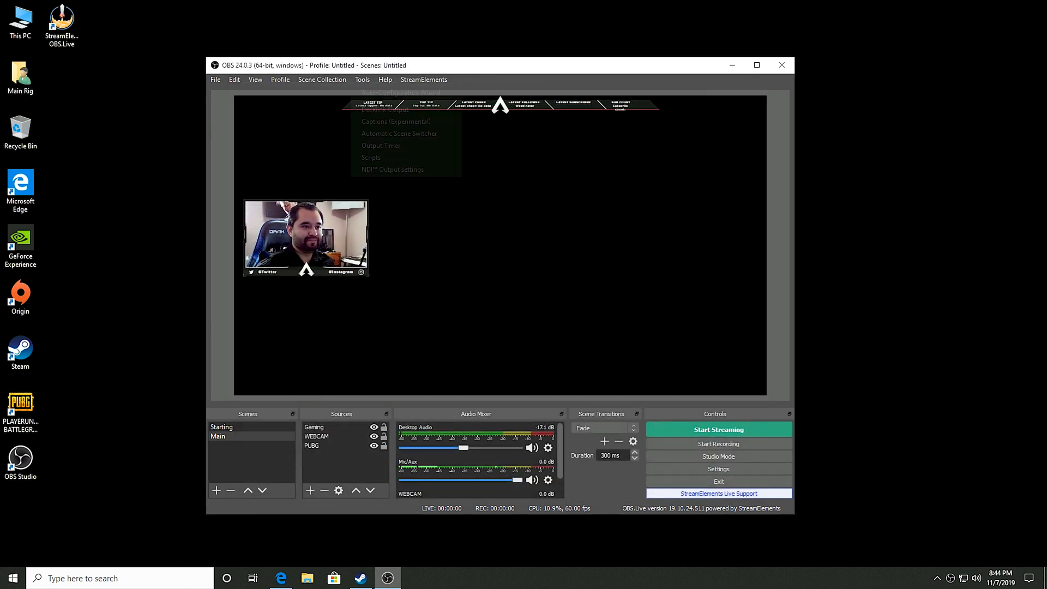
mouse_move(391, 169)
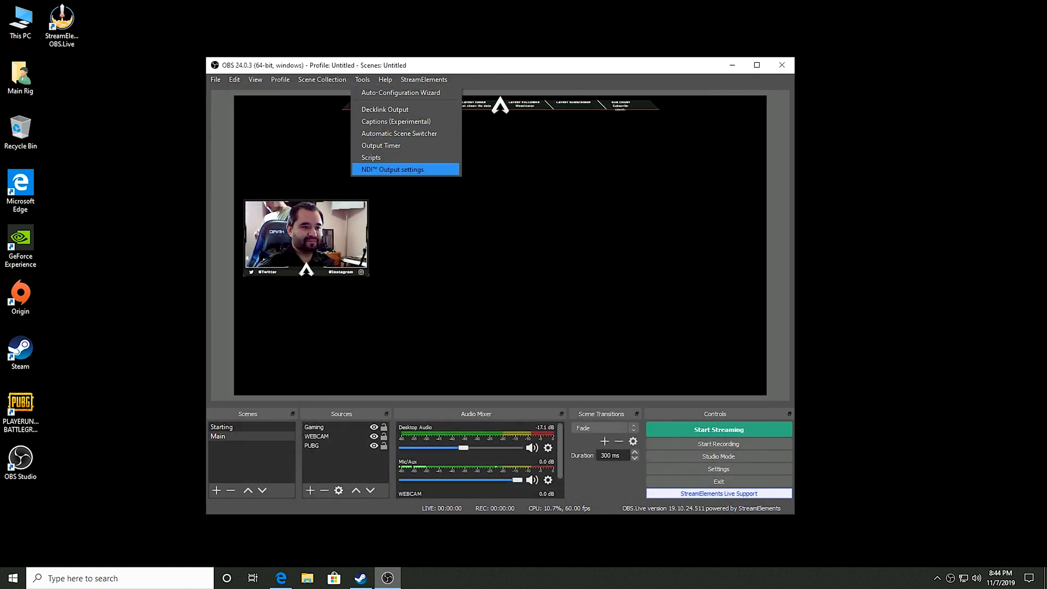
Step: Enable NDI output on the main PC and move to the second PC's Main Scene NDI
click(392, 169)
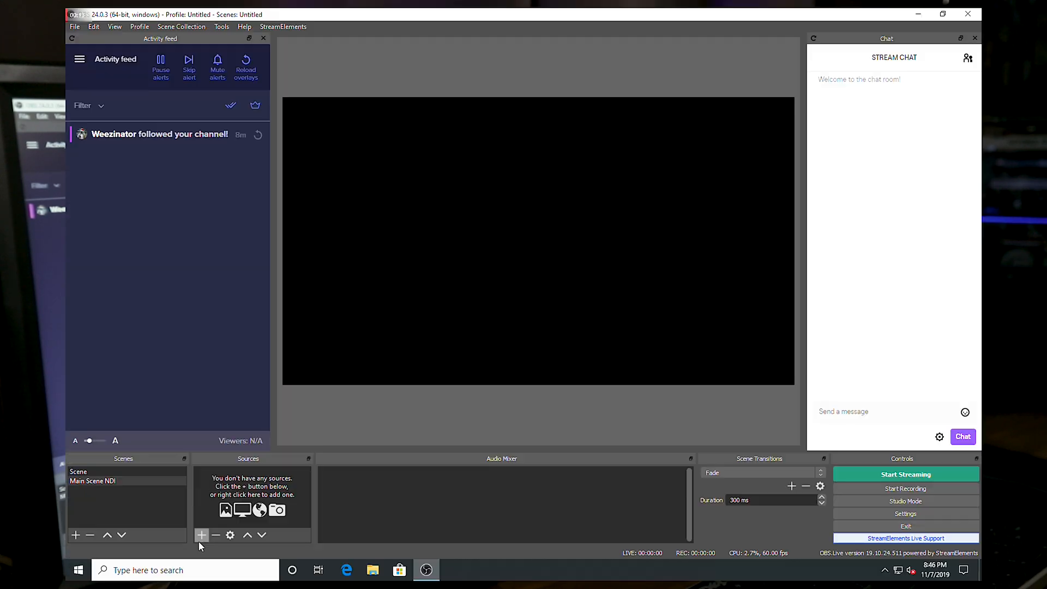
Step: Add an NDI Source named Main PC to Main Scene NDI, leaving its properties showing
click(202, 535)
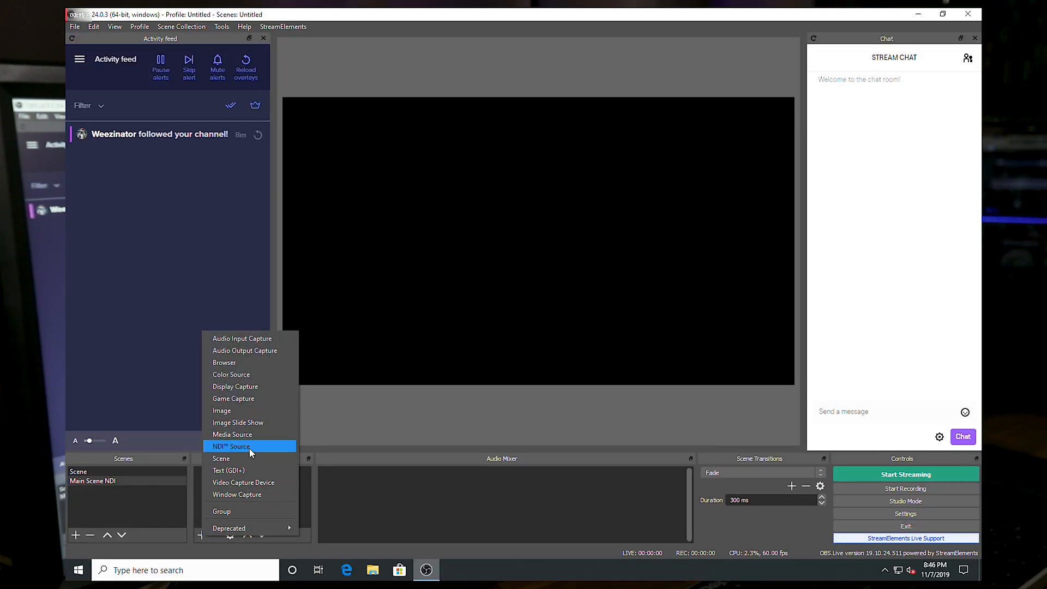
click(232, 446)
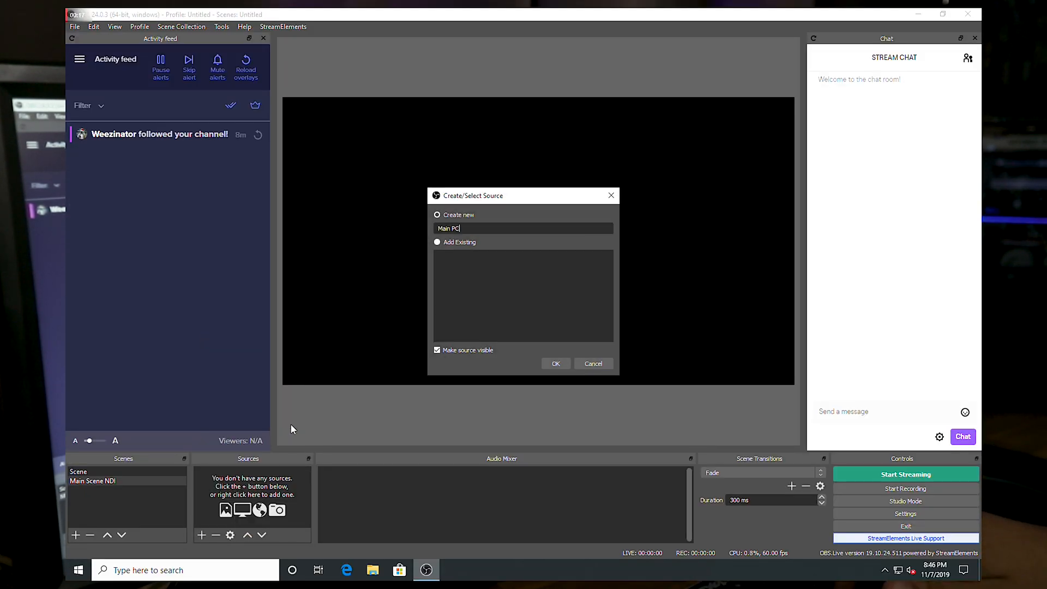
click(555, 364)
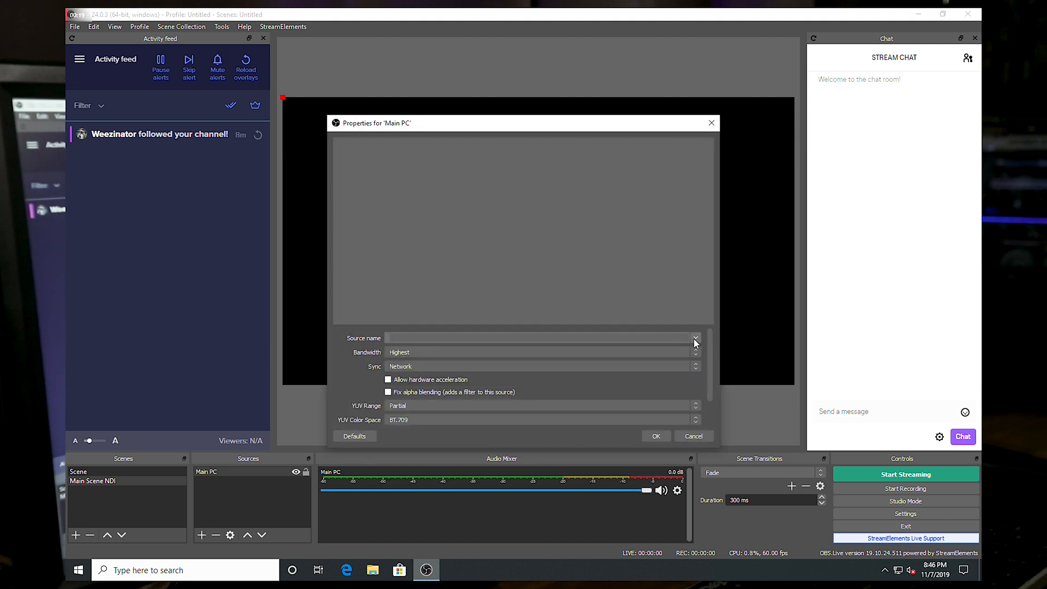